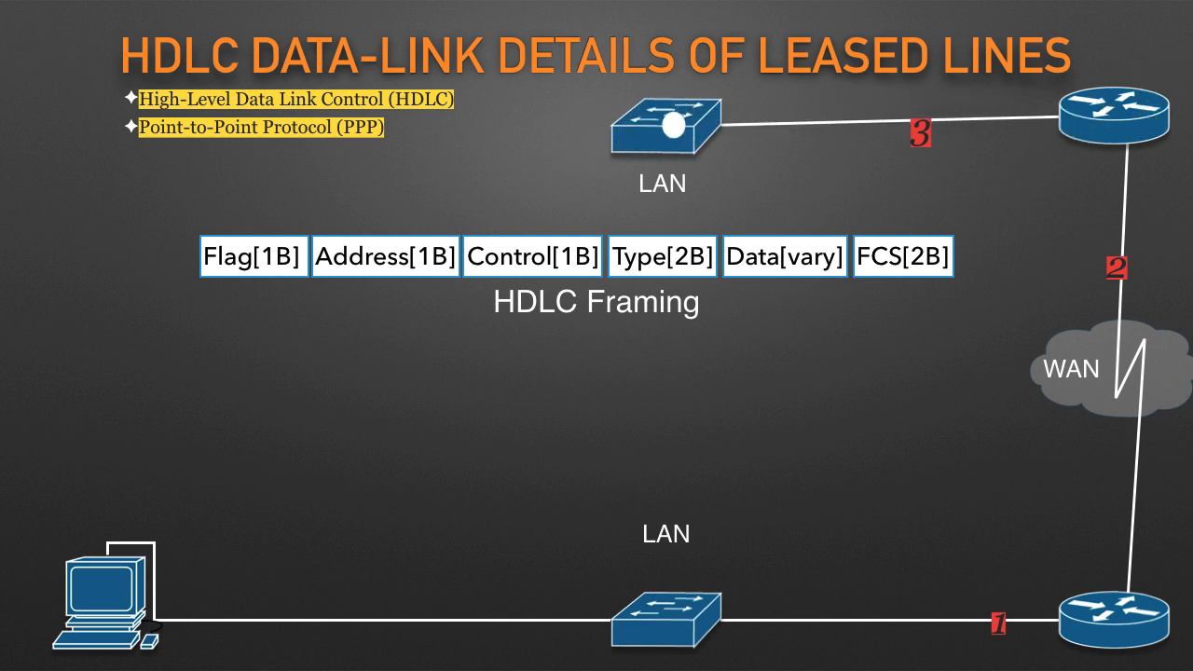
mouse_move(529, 122)
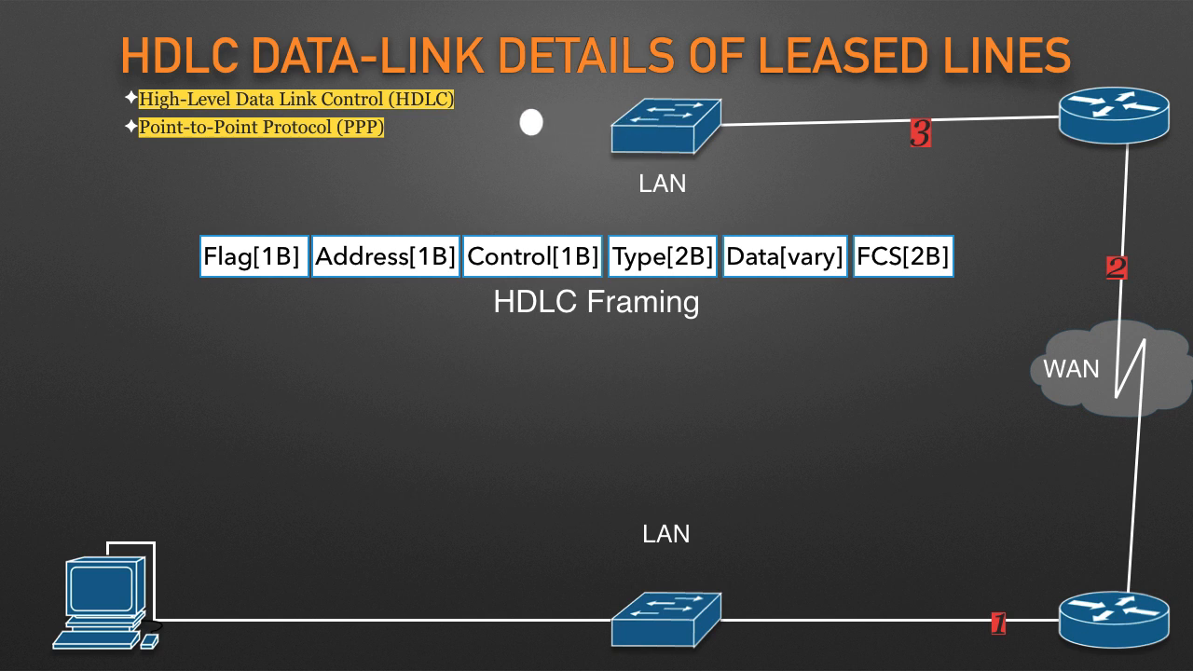